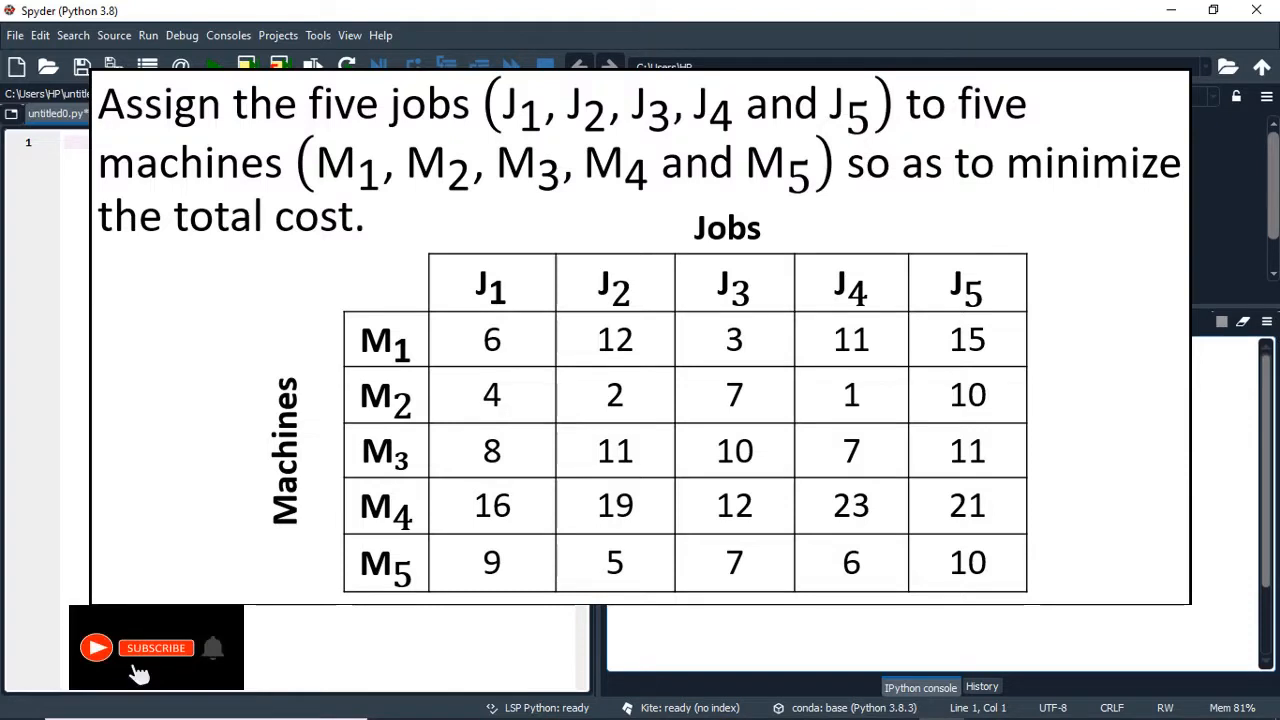
# Step: Begin the script with 'import numpy as np' and an unfinished 'from scipy.' import
pyautogui.click(156, 648)
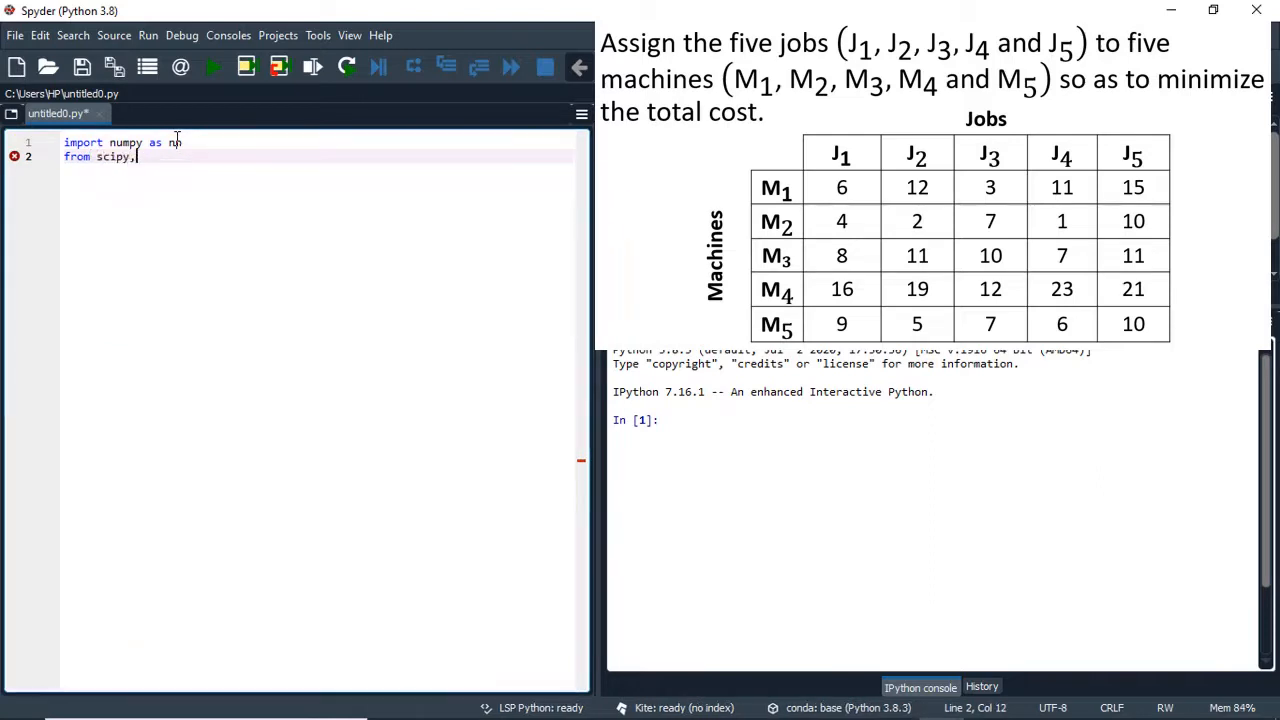
# Step: Import linear_sum_assignment from scipy.optimize, define the 5x5 cost_matrix ending [9, 5, 7, 6, 10], and begin the row_ind line
pyautogui.write('.optimize import linear_sum_assignment')
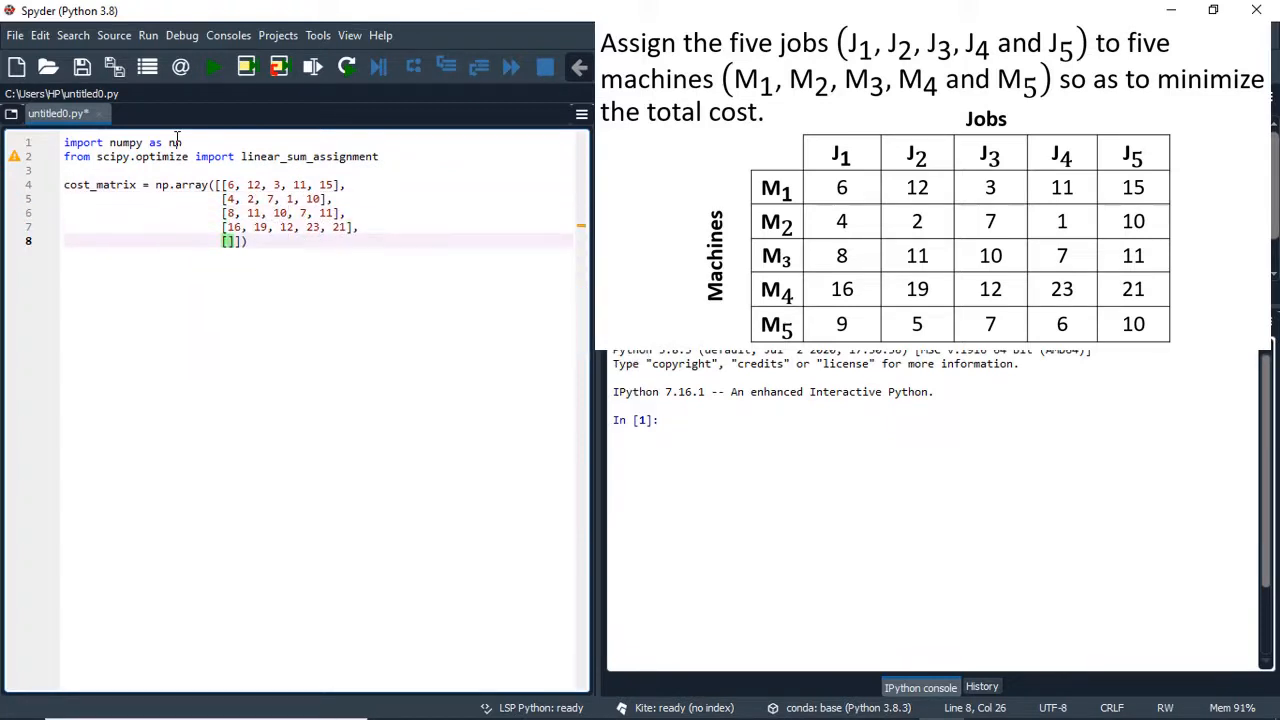
pyautogui.write('[9, 5, 7, 6, 10]])')
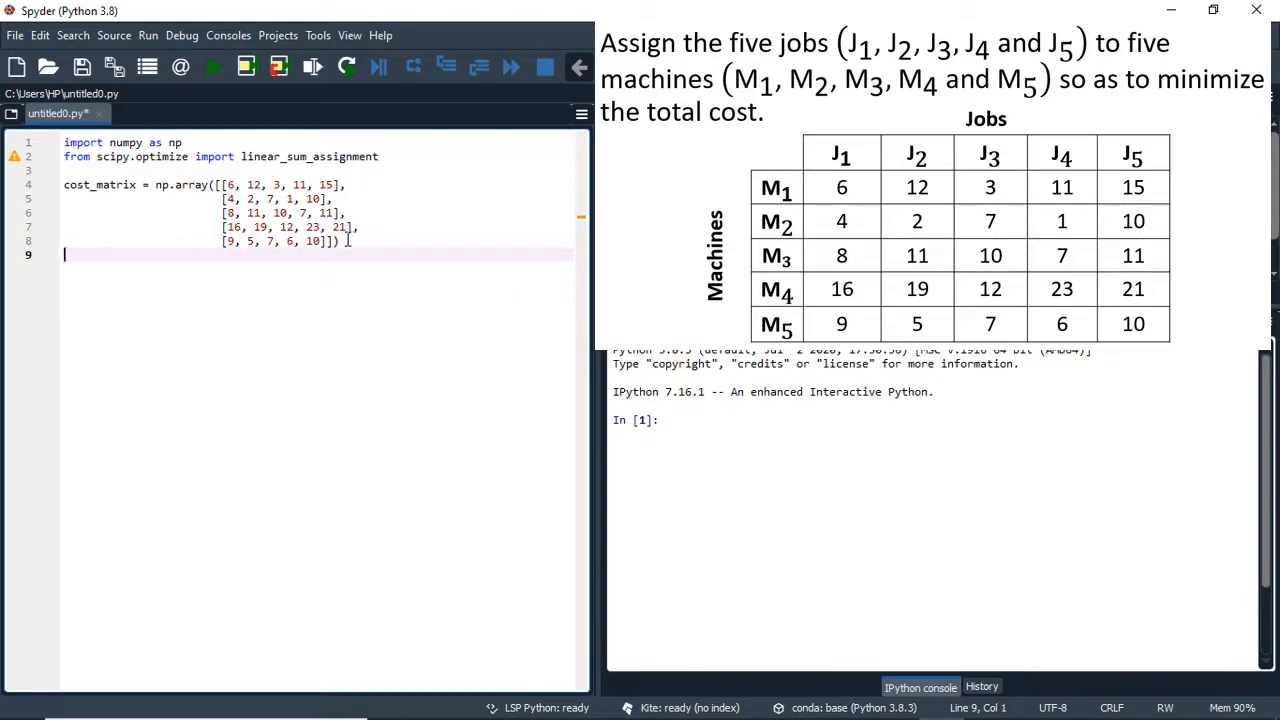
pyautogui.write('row')
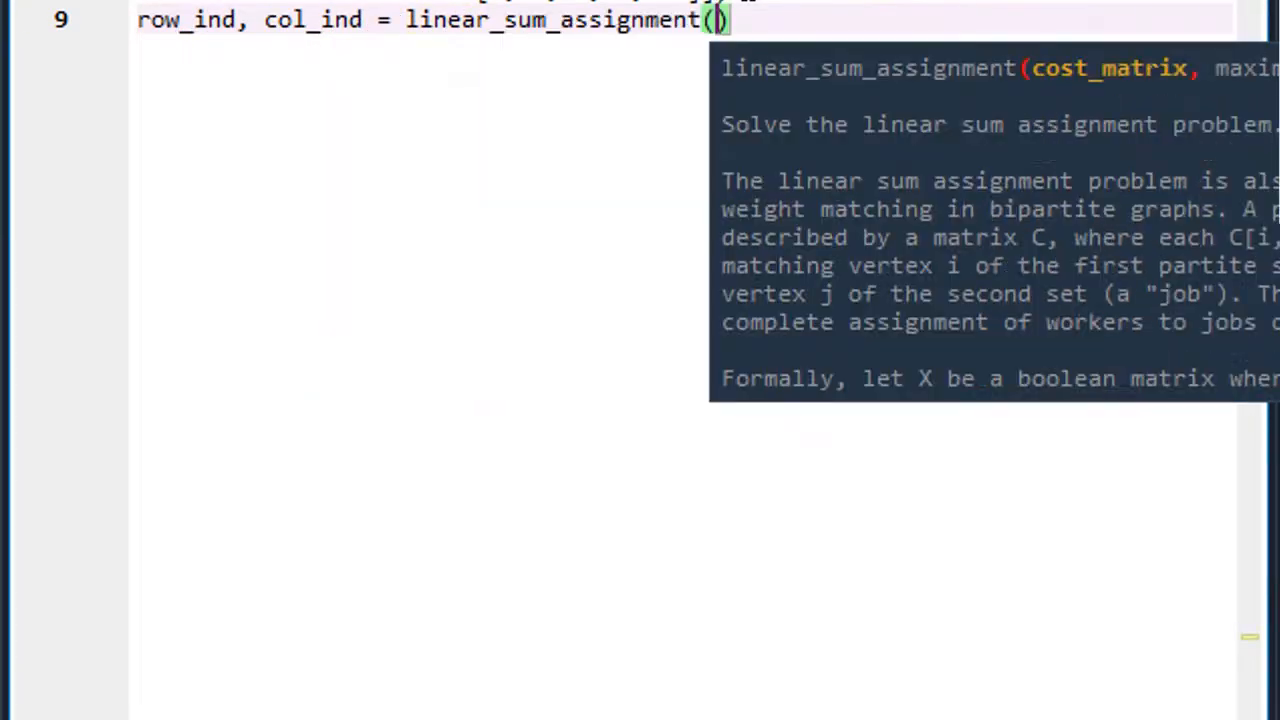
# Step: Finish linear_sum_assignment(cost_matrix) and store col_ind as opt_ass
pyautogui.write('cost_matrix')
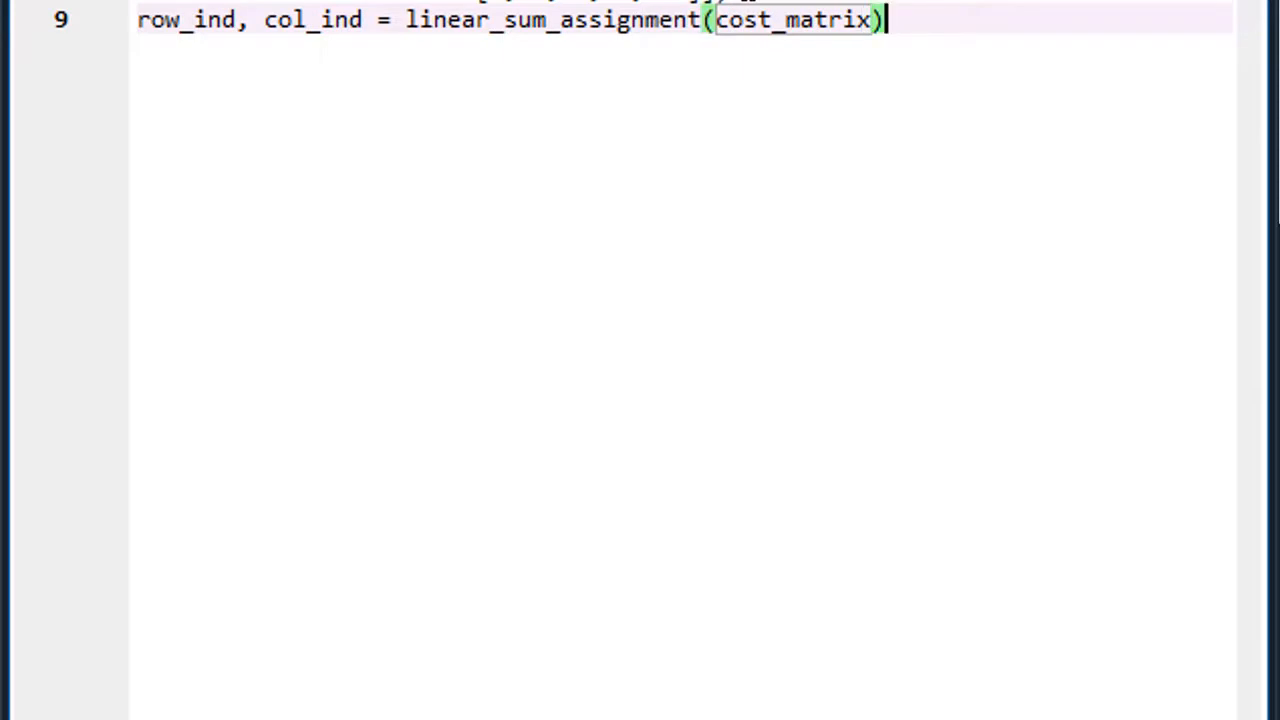
pyautogui.press('Return')
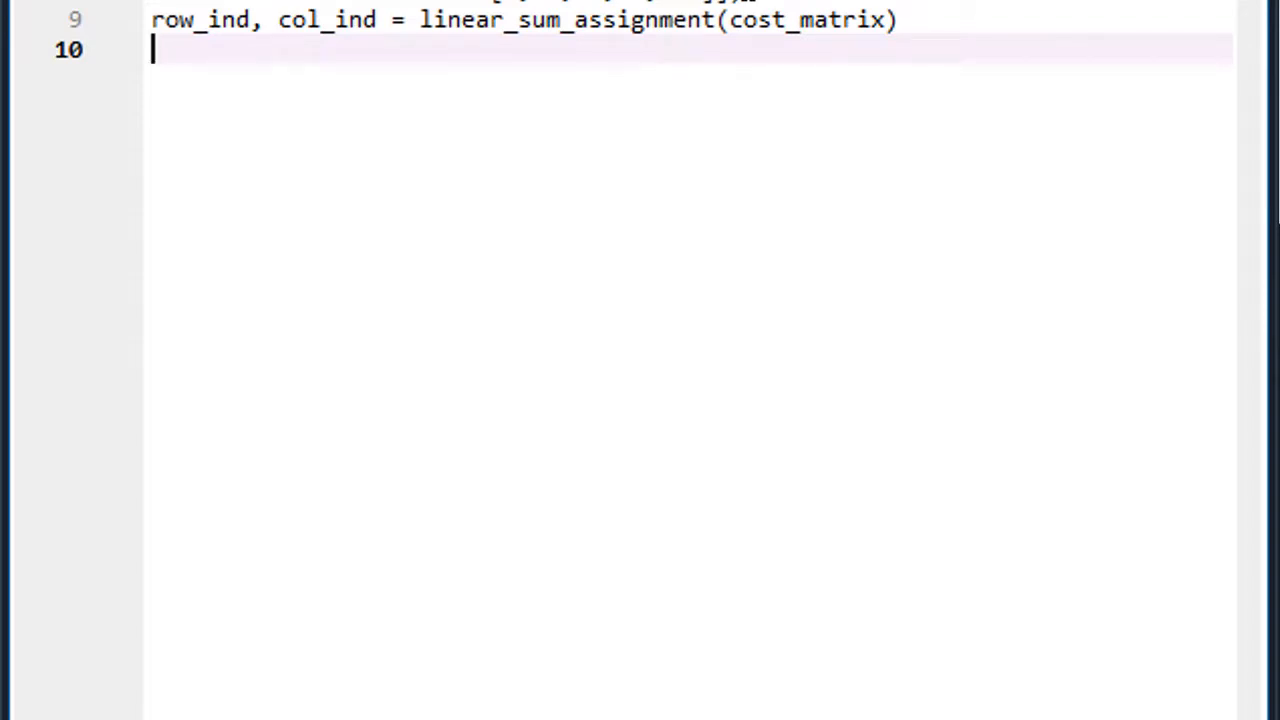
pyautogui.write('opt')
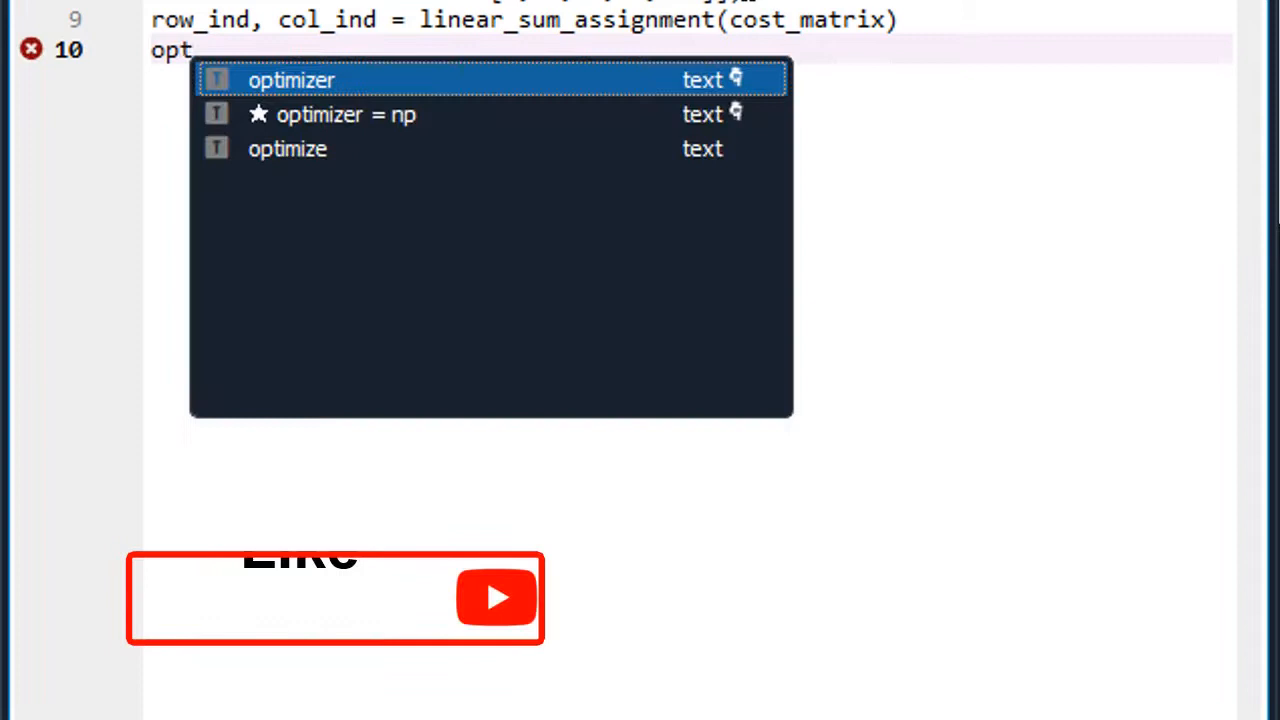
pyautogui.write('_ass')
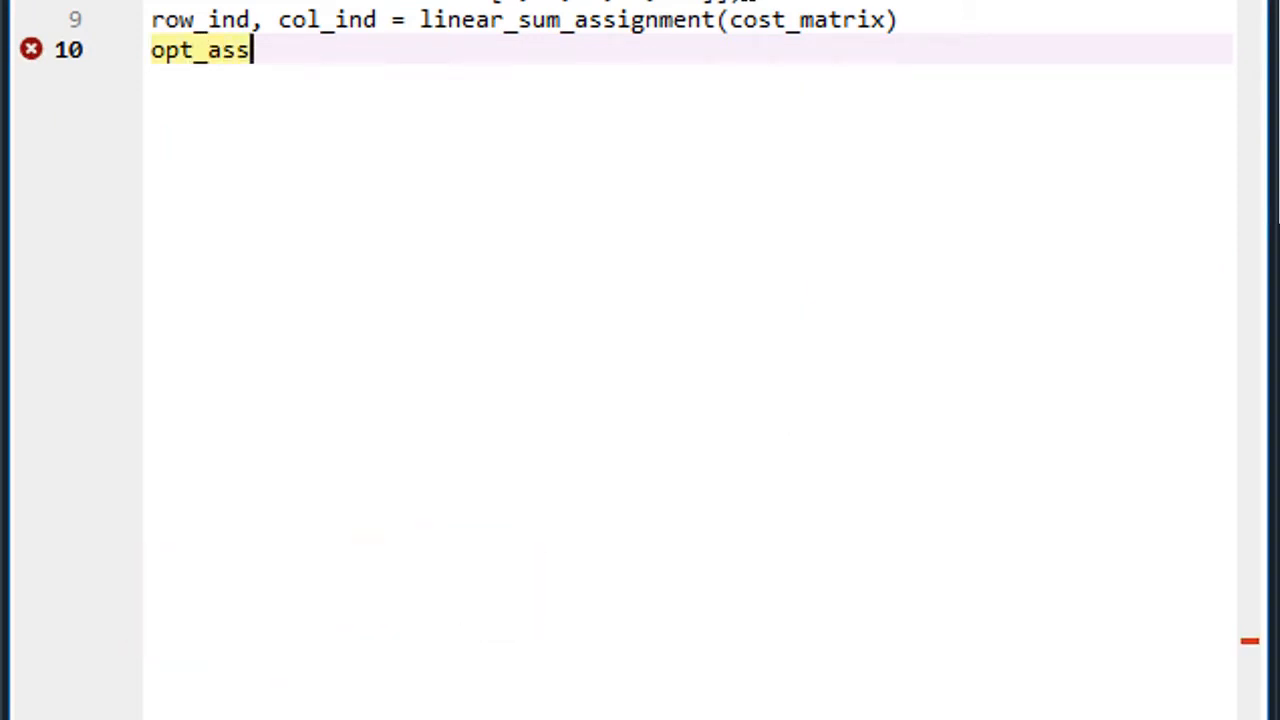
pyautogui.write('=')
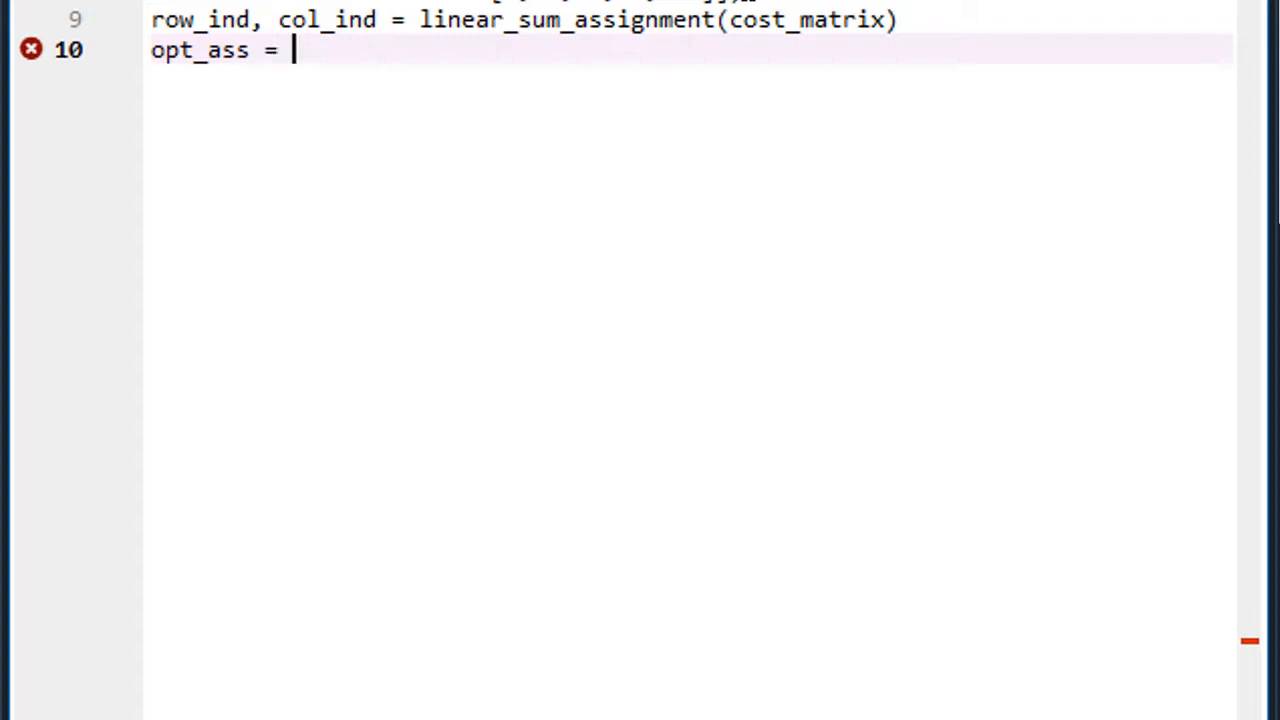
pyautogui.write('col')
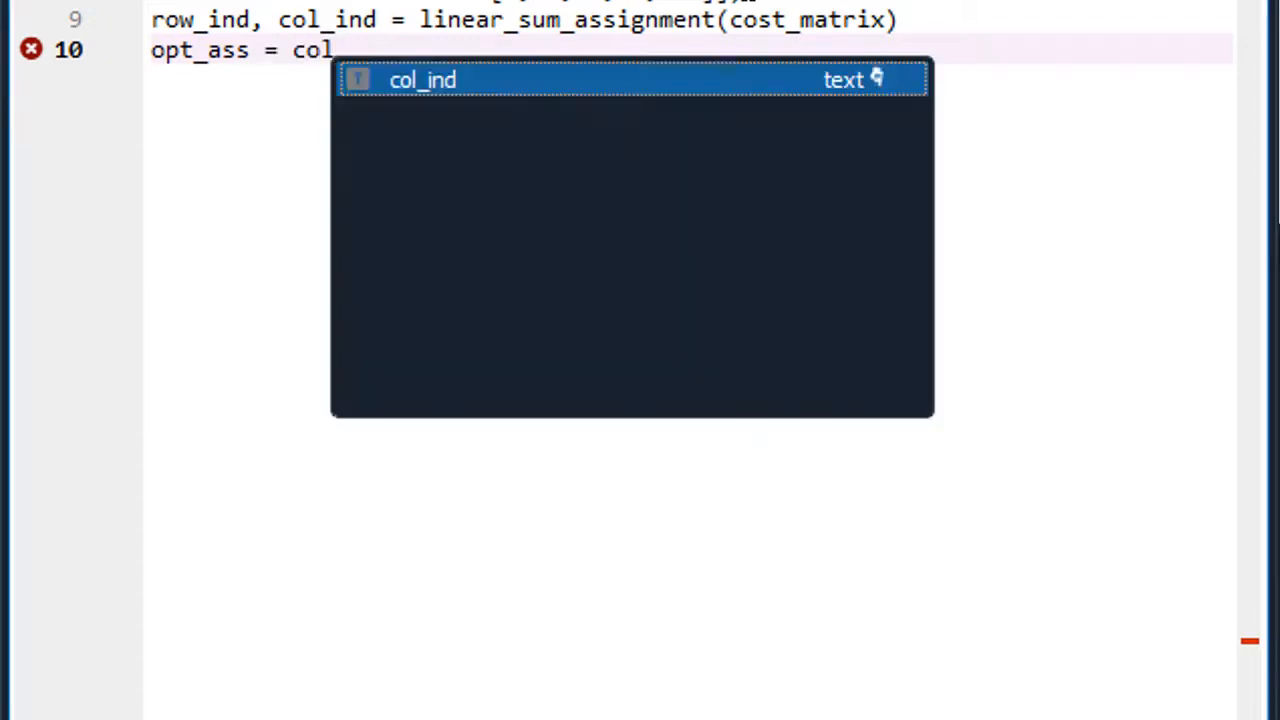
pyautogui.write('_ind')
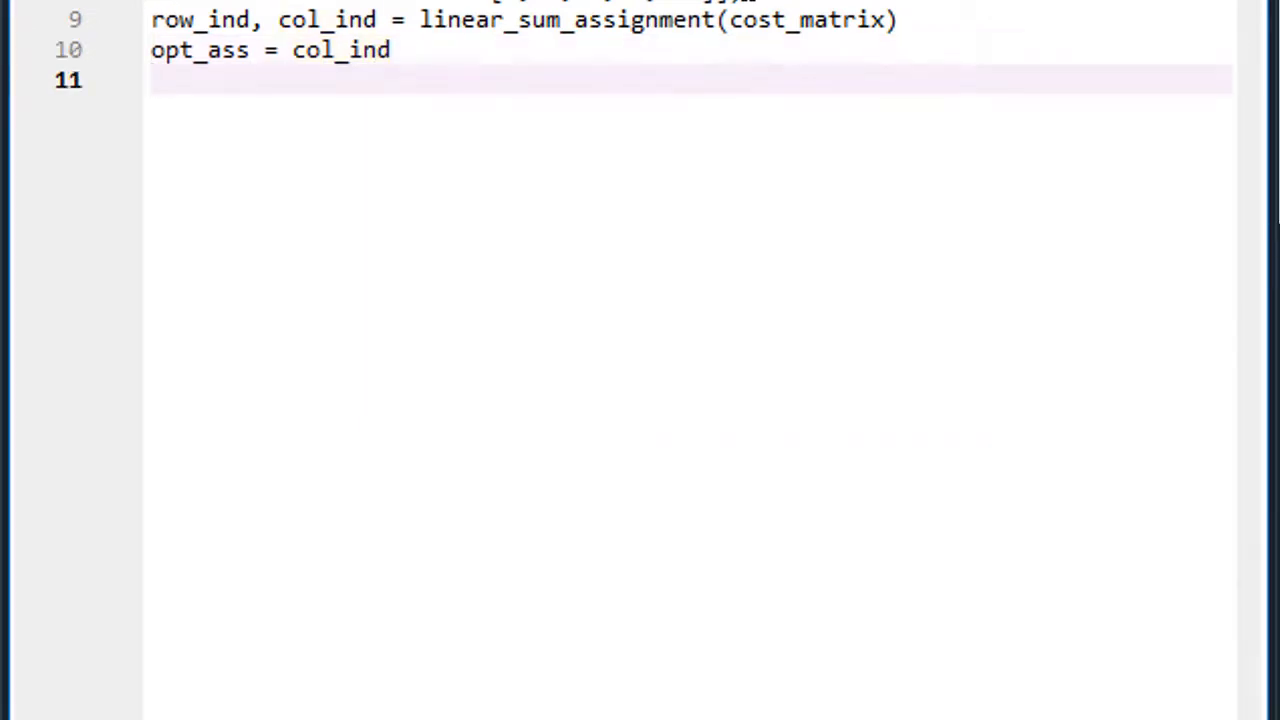
# Step: Compute tc = cost_matrix[row_ind, col_ind].sum() as the total cost
pyautogui.write('tc')
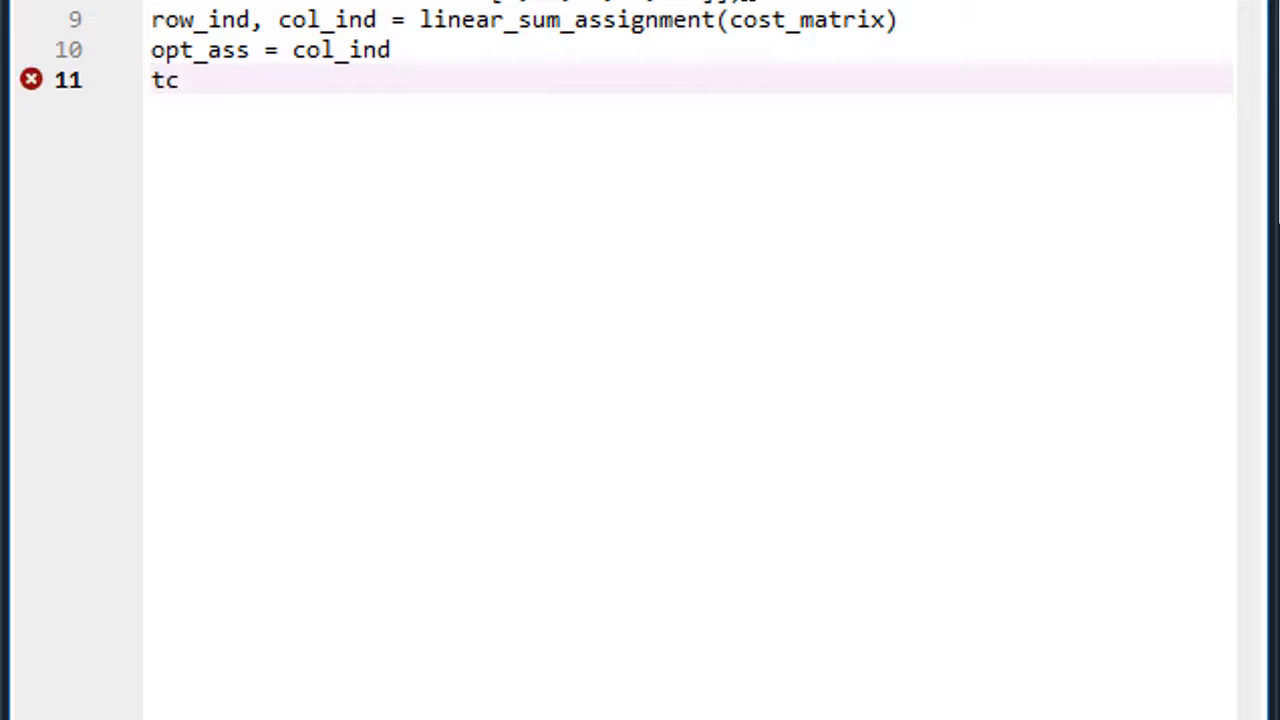
pyautogui.write('=')
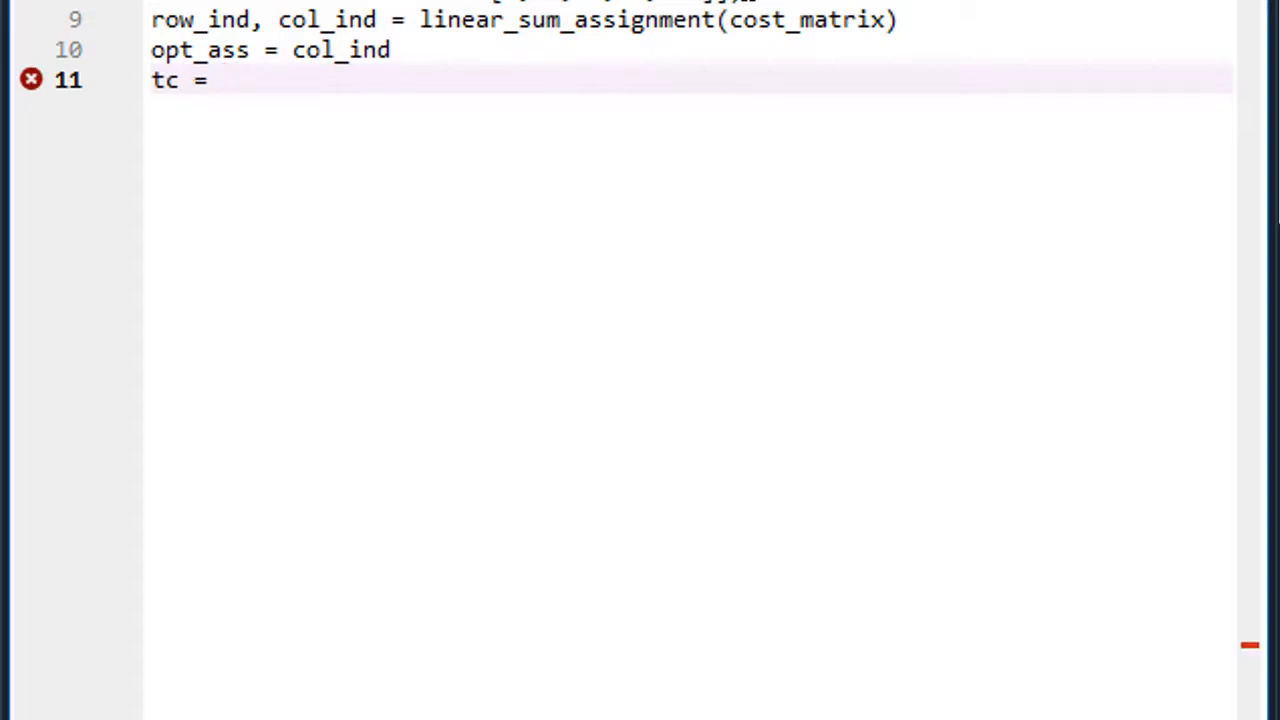
pyautogui.write('co')
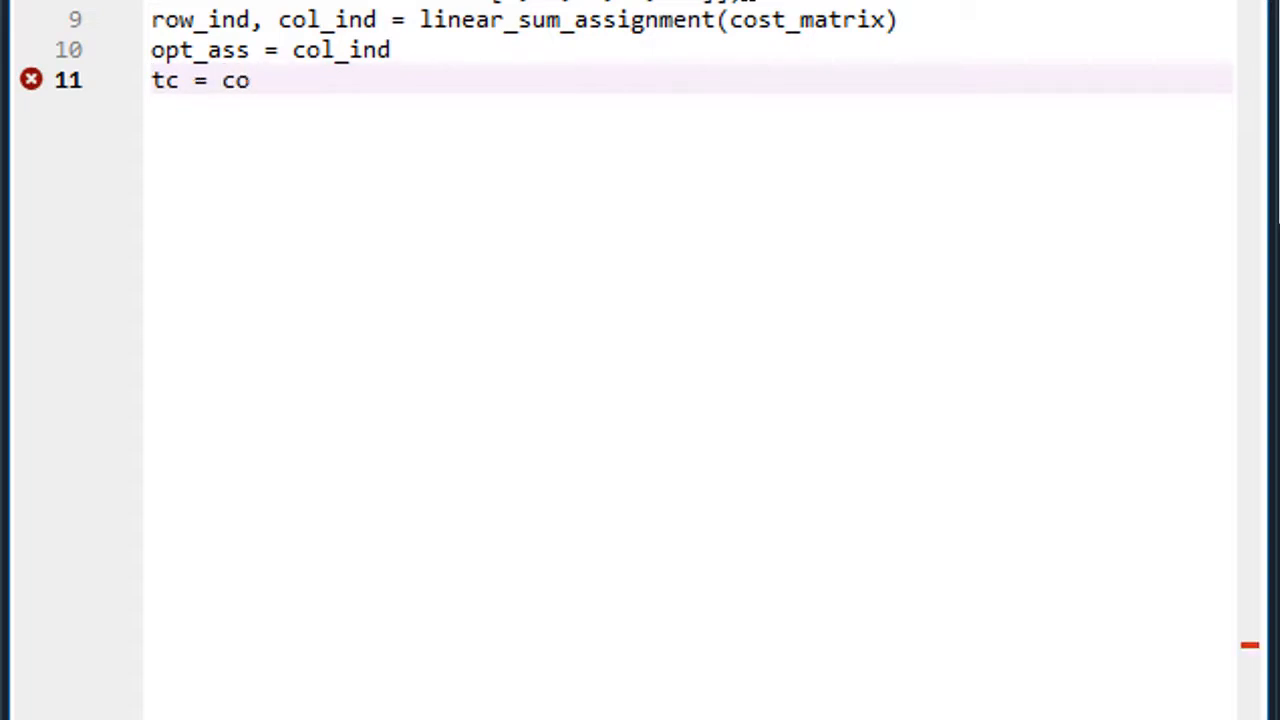
pyautogui.write('st_matrix[row_ind,]')
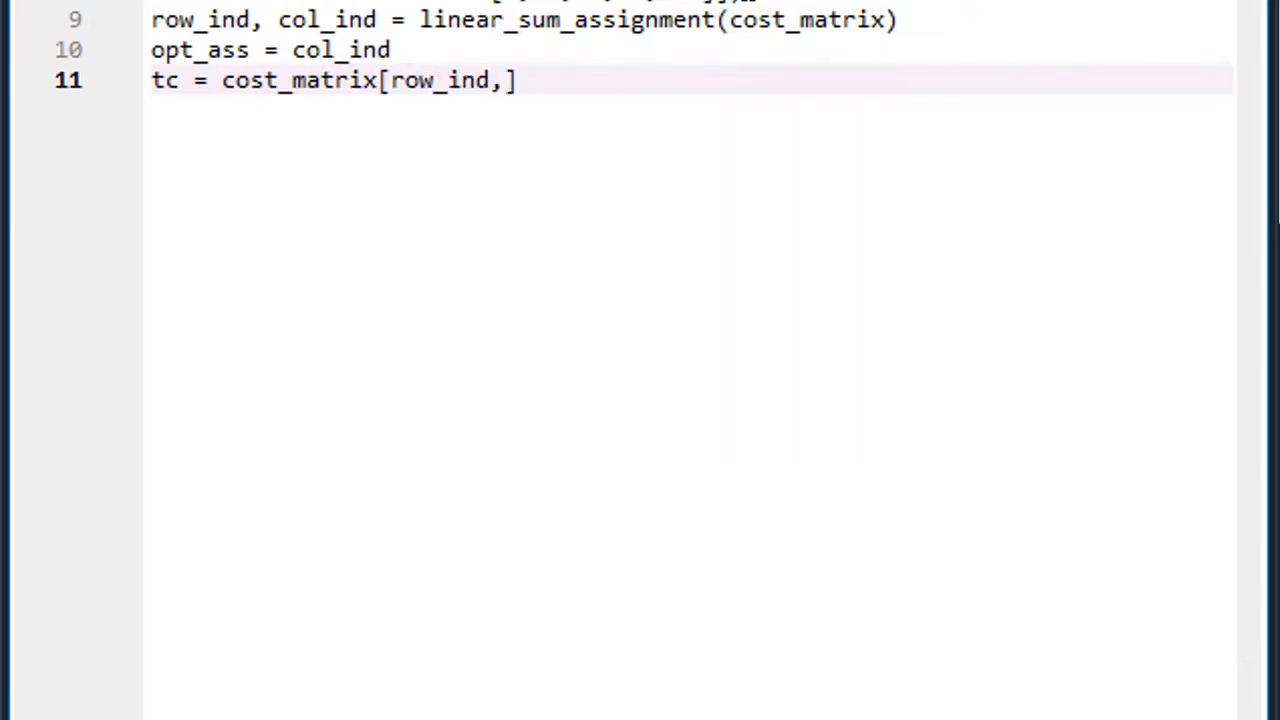
pyautogui.write('col_ind].sum')
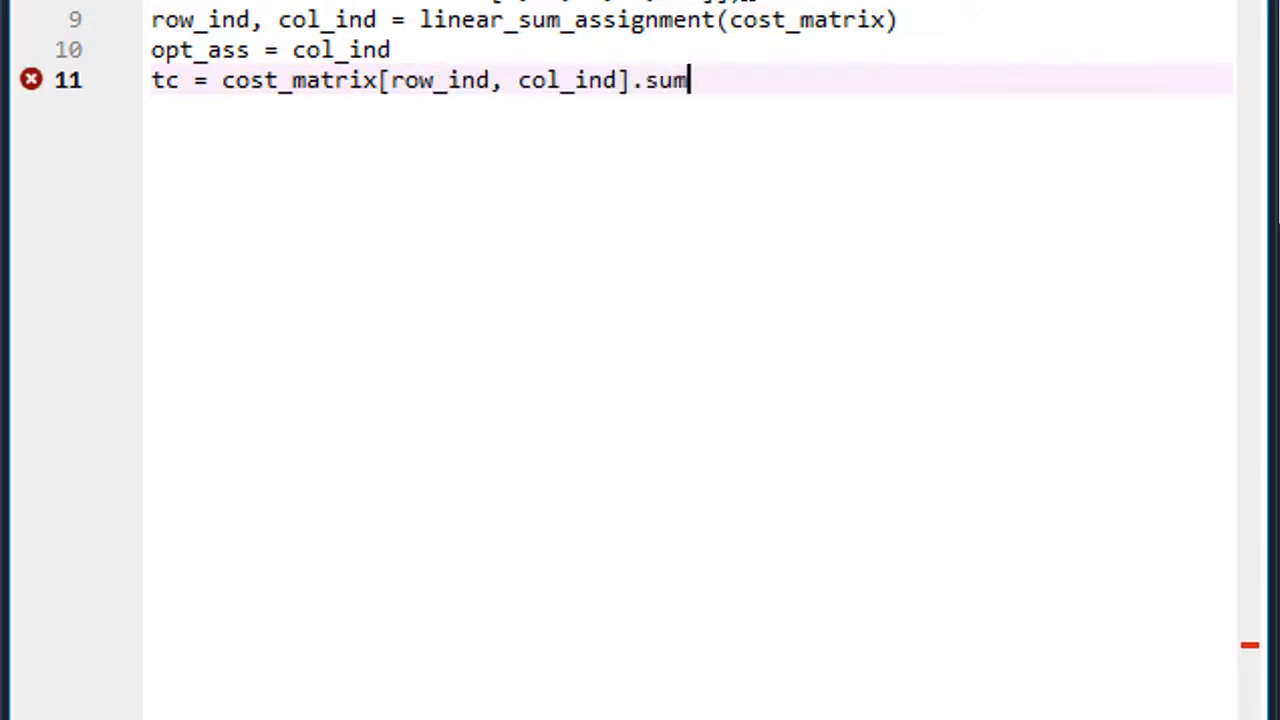
pyautogui.write('()')
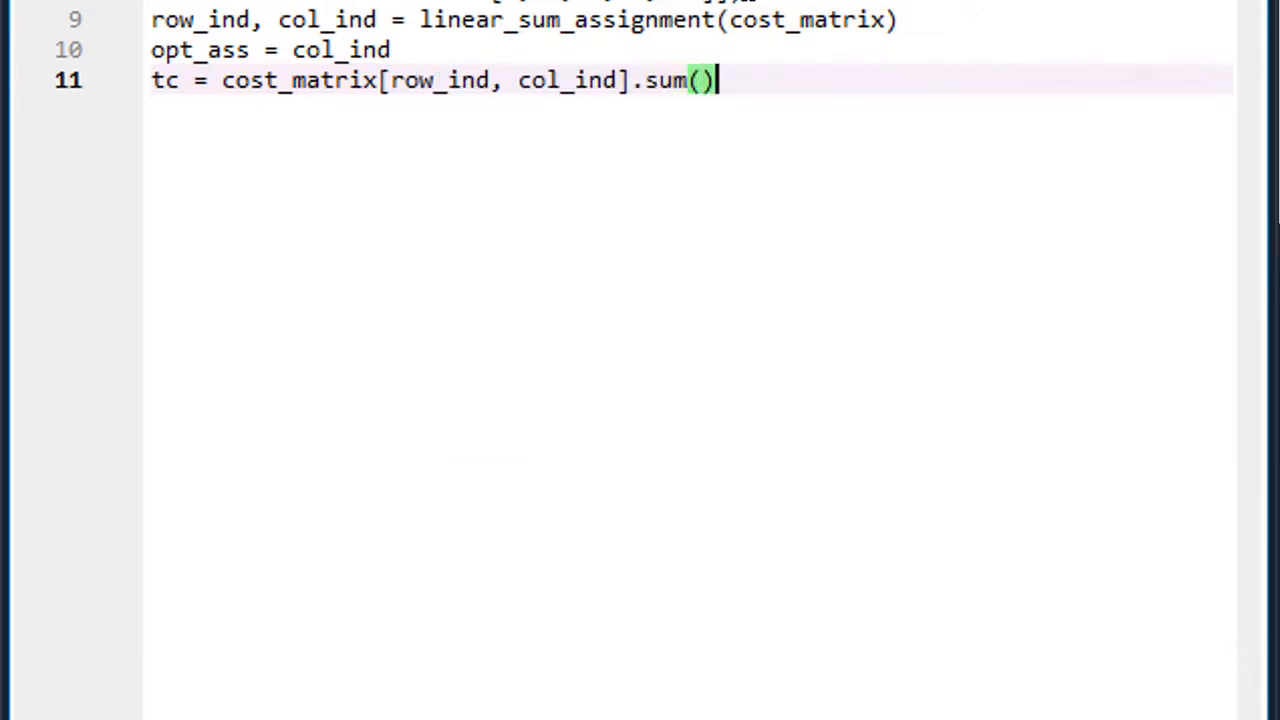
pyautogui.press('Enter')
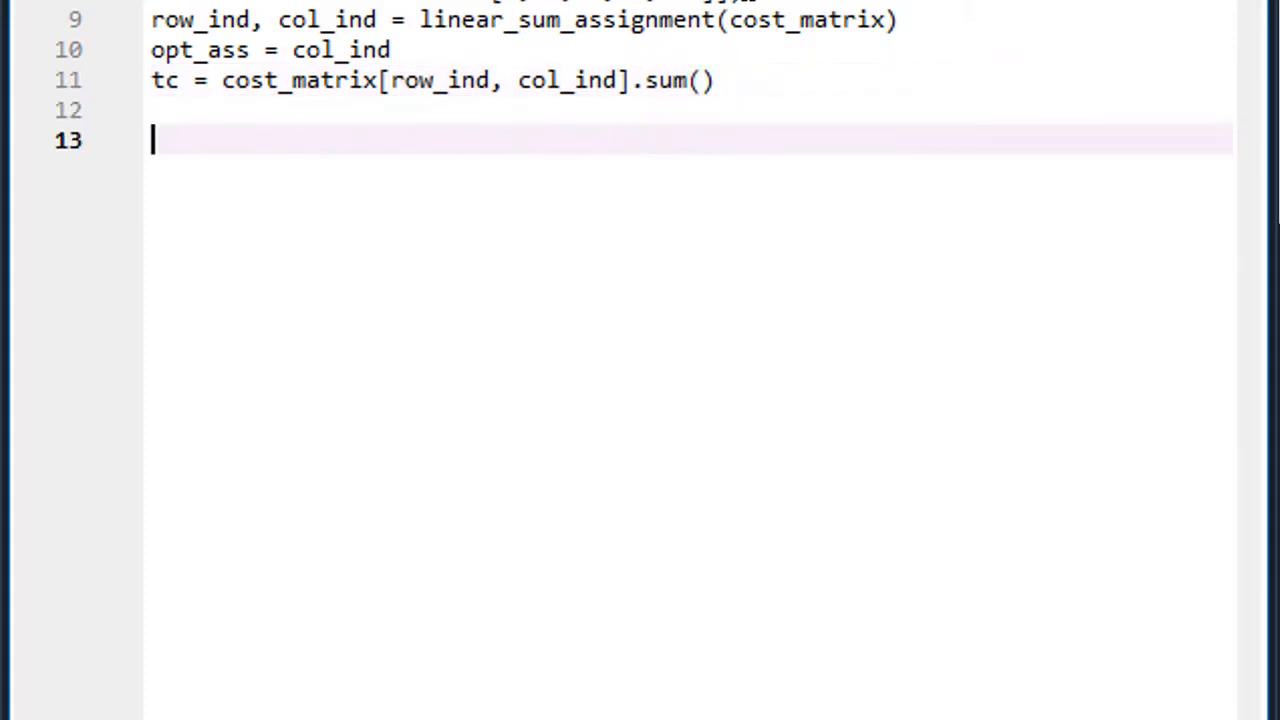
# Step: Print opt_ass and 'Total assignment cost is %d' % tc, then run the script
pyautogui.write('print')
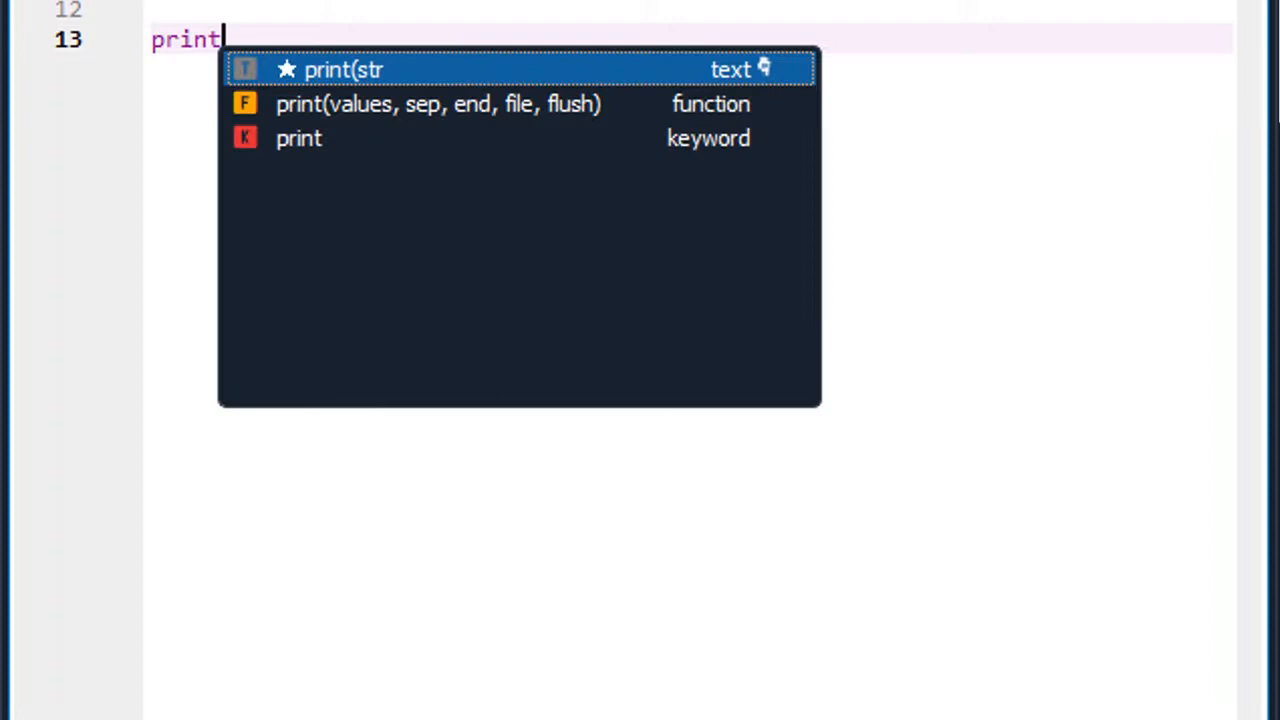
pyautogui.write('(opt_ass')
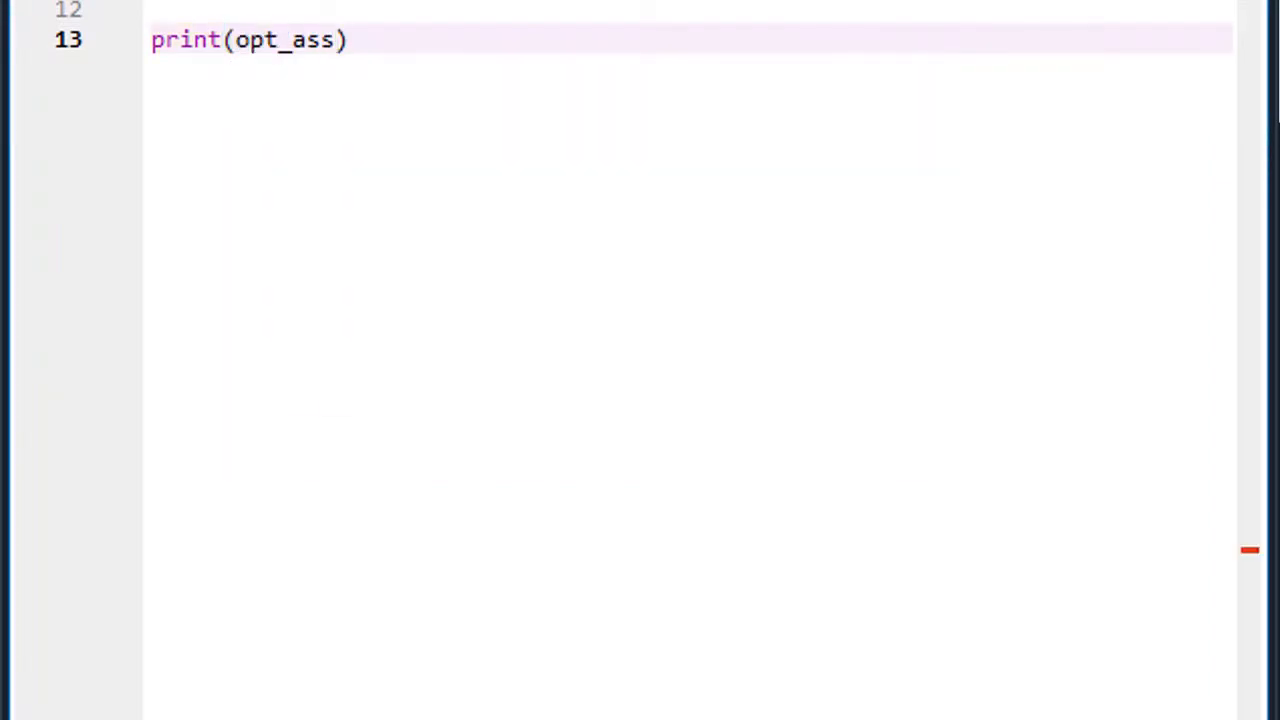
pyautogui.press('Return')
pyautogui.write("print('Total ass")
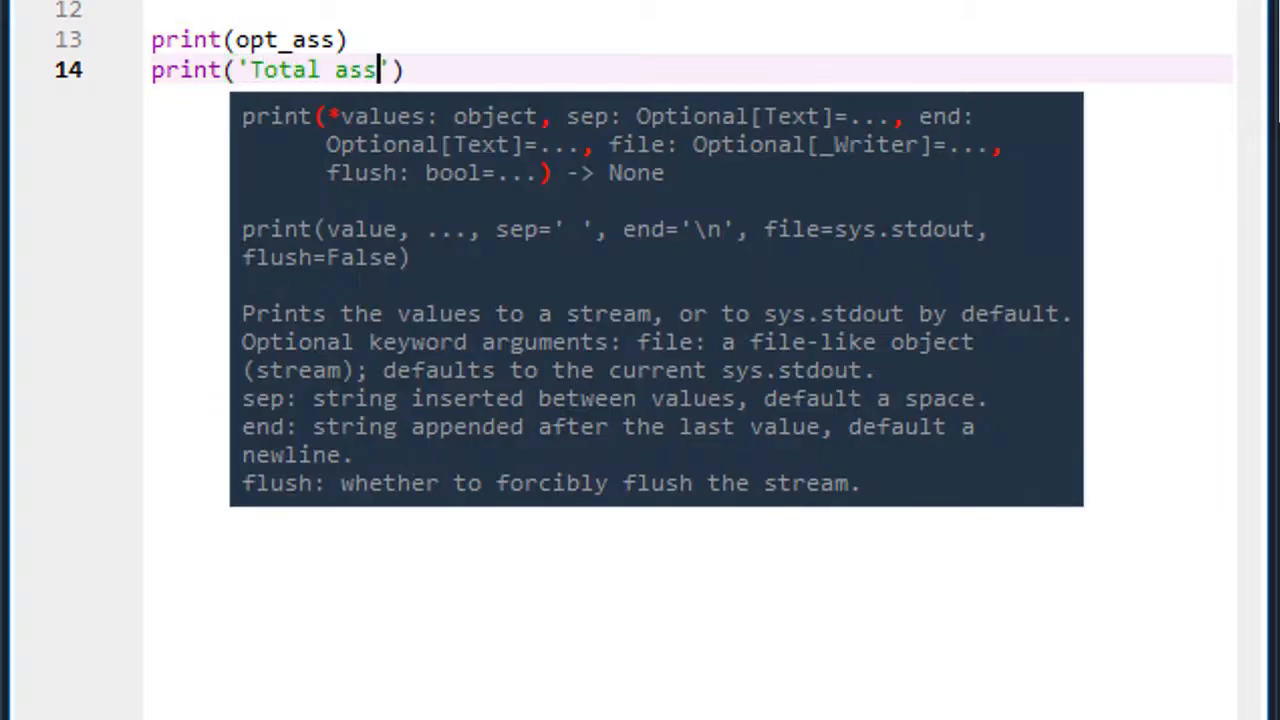
pyautogui.write("ignment cost is %d' %tc)")
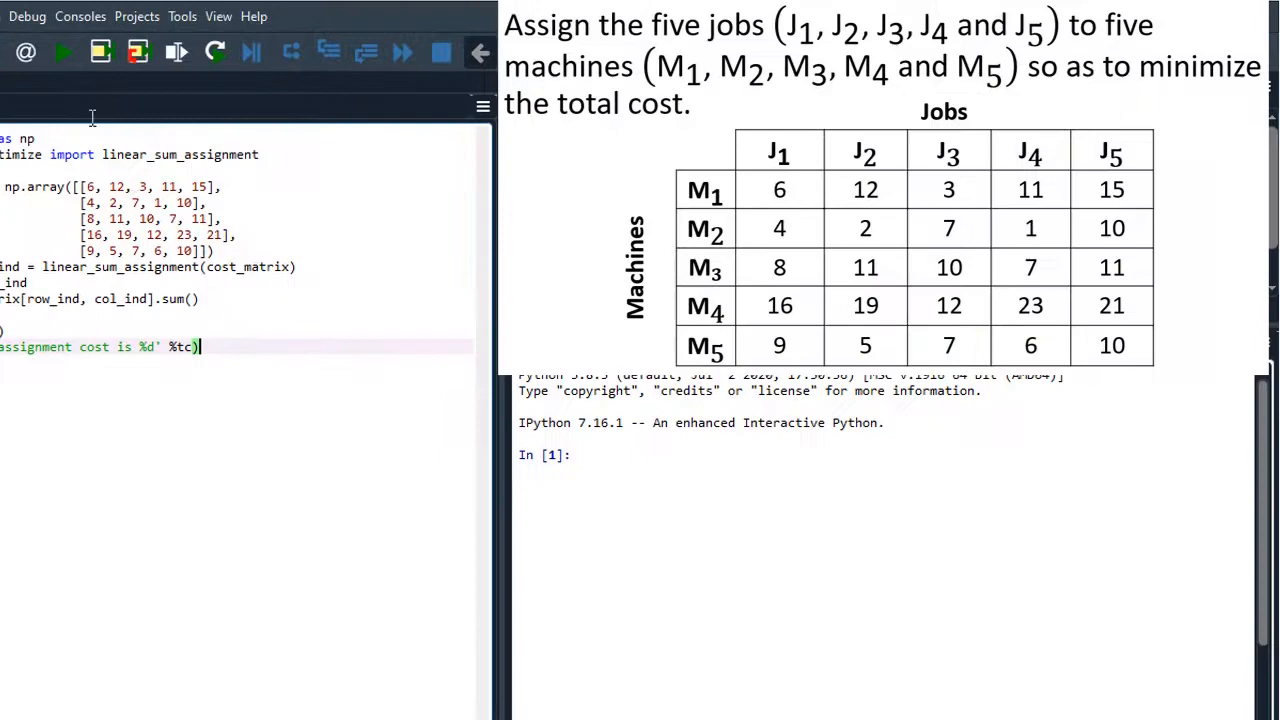
pyautogui.click(62, 52)
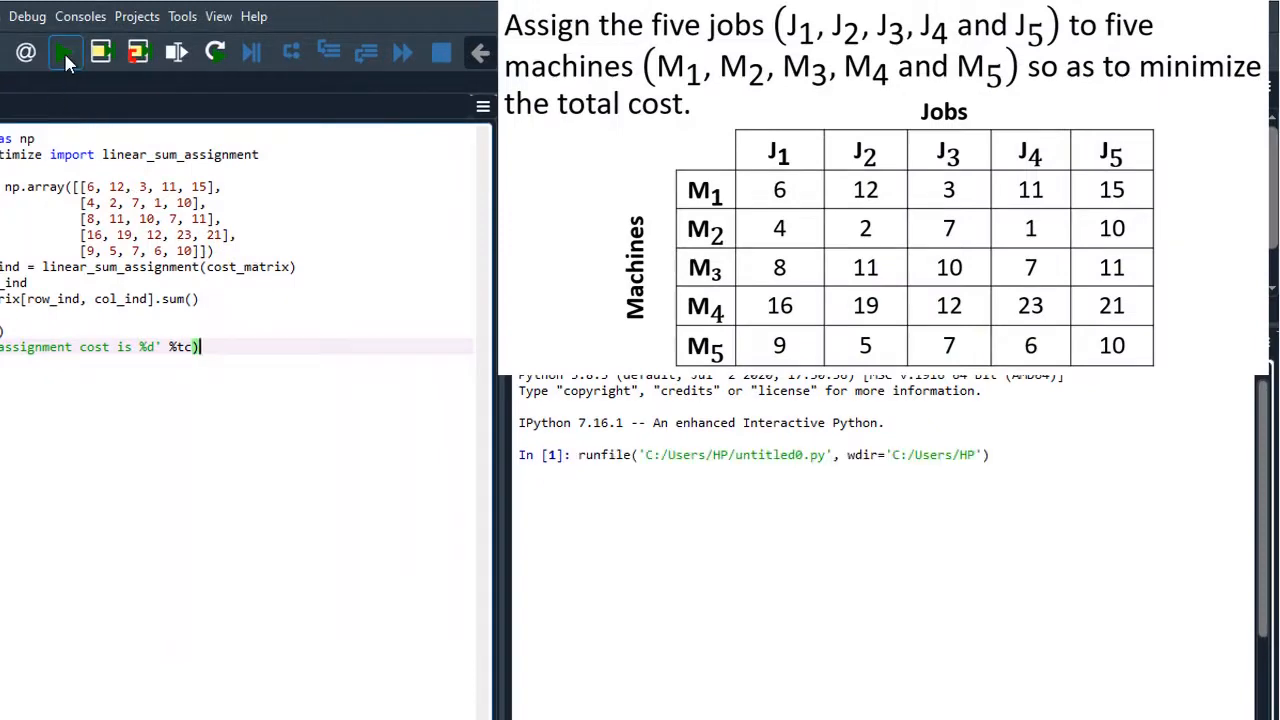
# Step: View the console output showing assignment [0 3 4 2 1] and Total assignment cost is 35
pyautogui.click(64, 52)
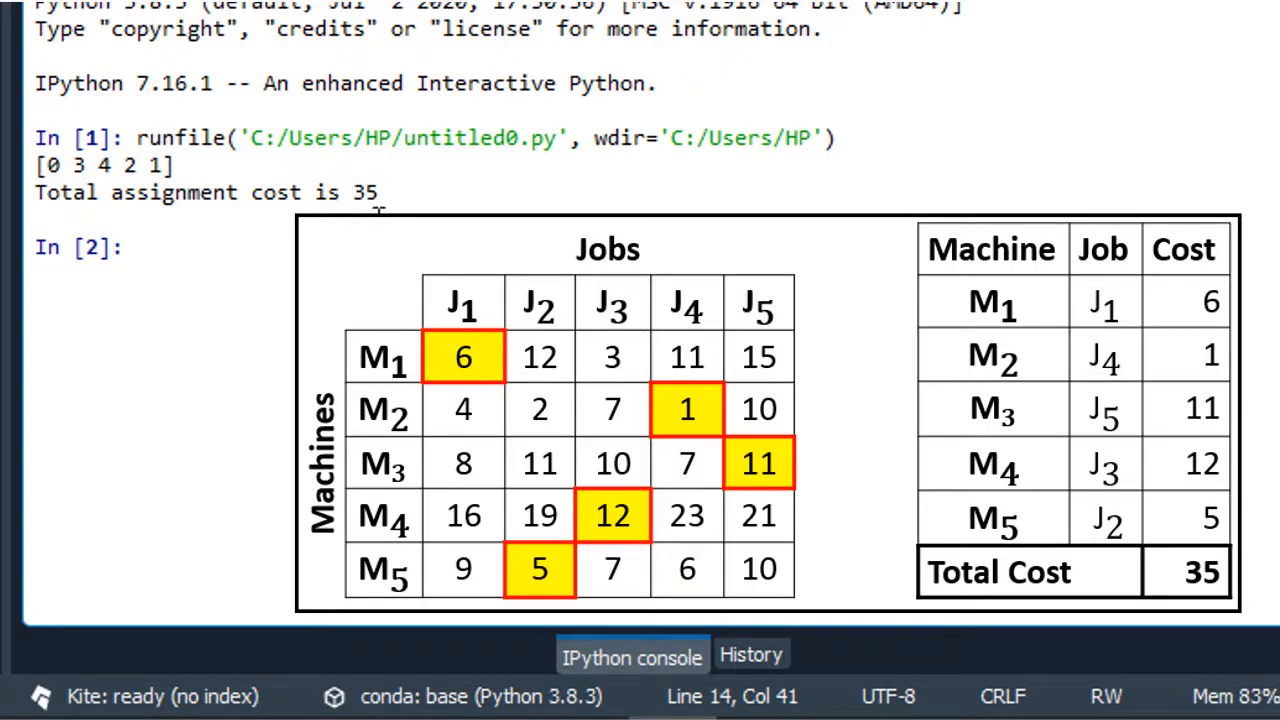
pyautogui.scroll(3)
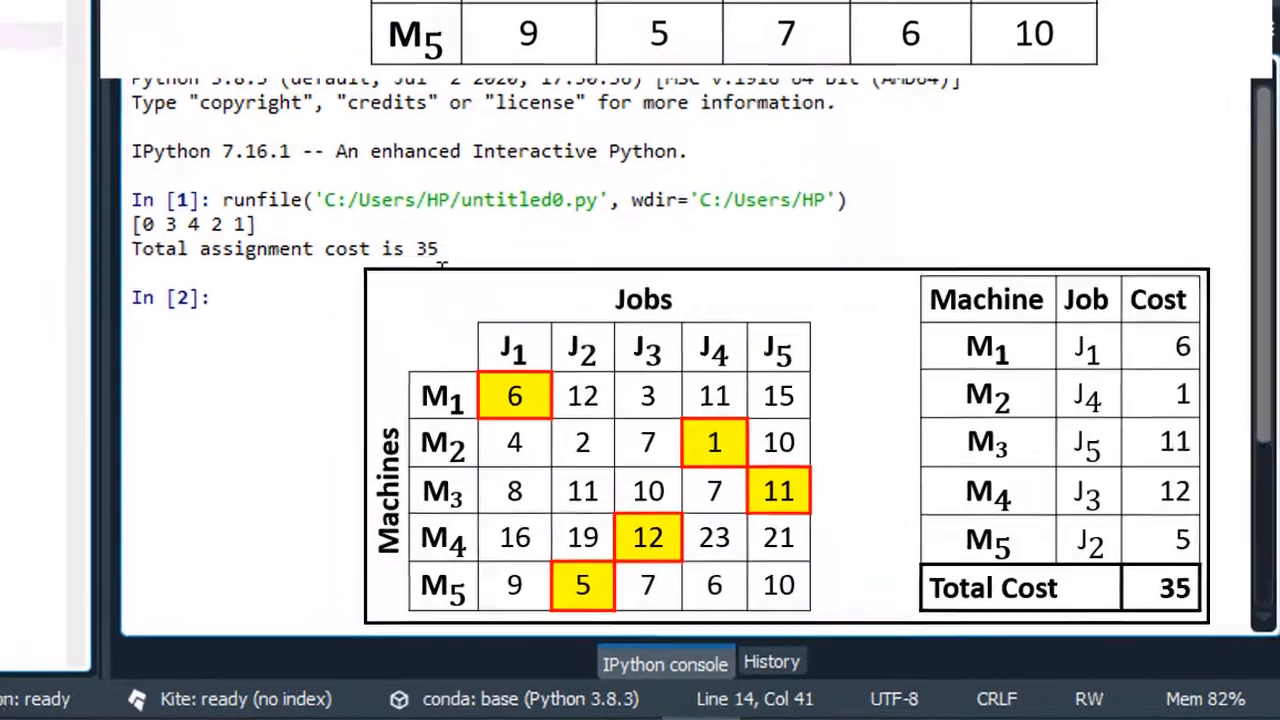